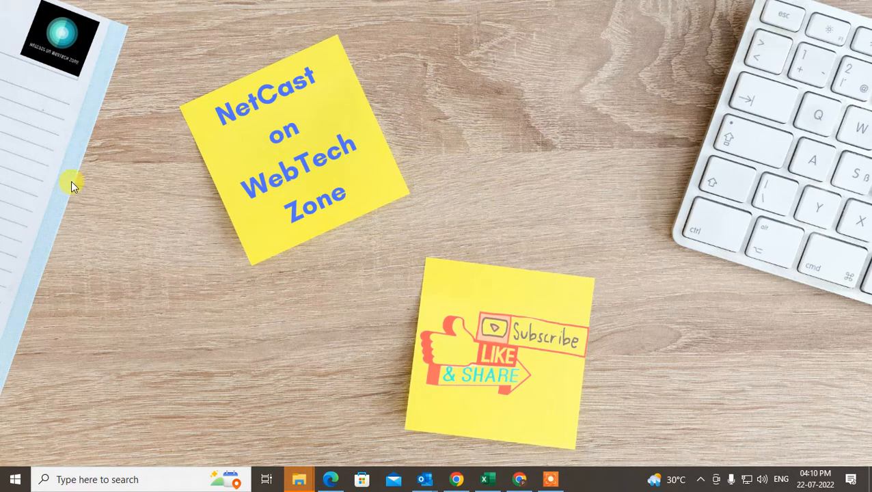
{"action": "mouse_move", "coordinate": [402, 90]}
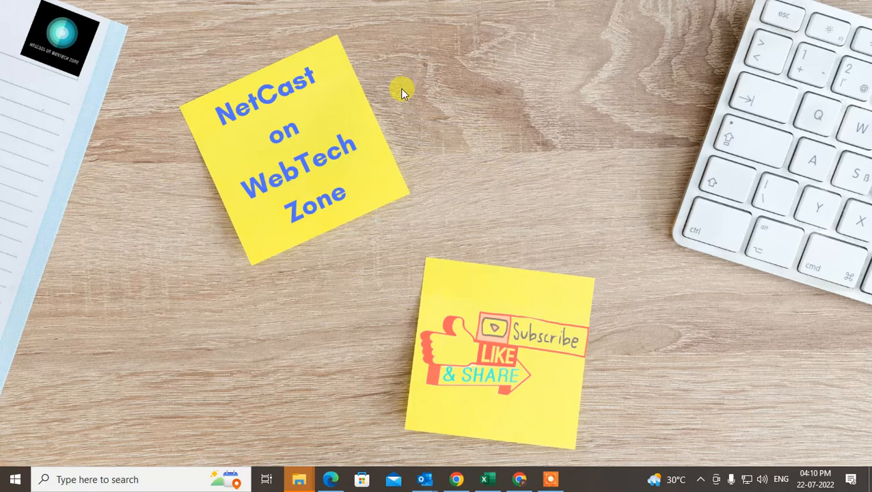
{"action": "mouse_move", "coordinate": [462, 143]}
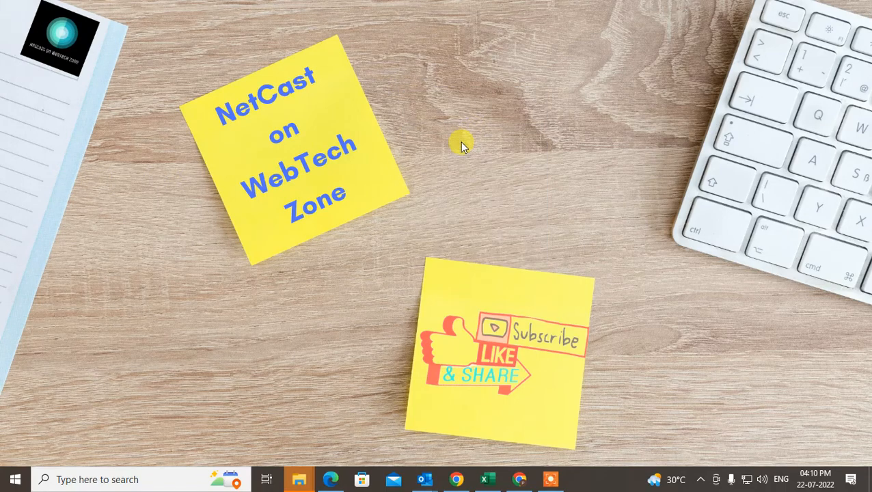
{"action": "mouse_move", "coordinate": [284, 290]}
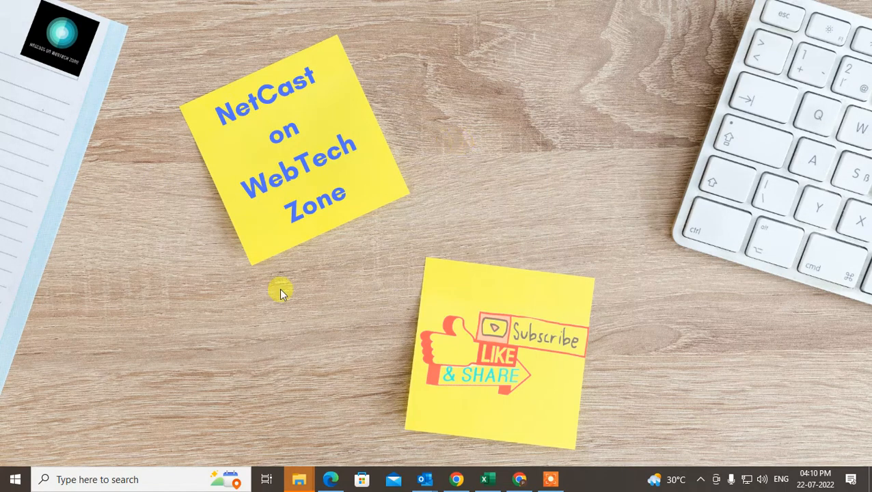
{"action": "mouse_move", "coordinate": [440, 482]}
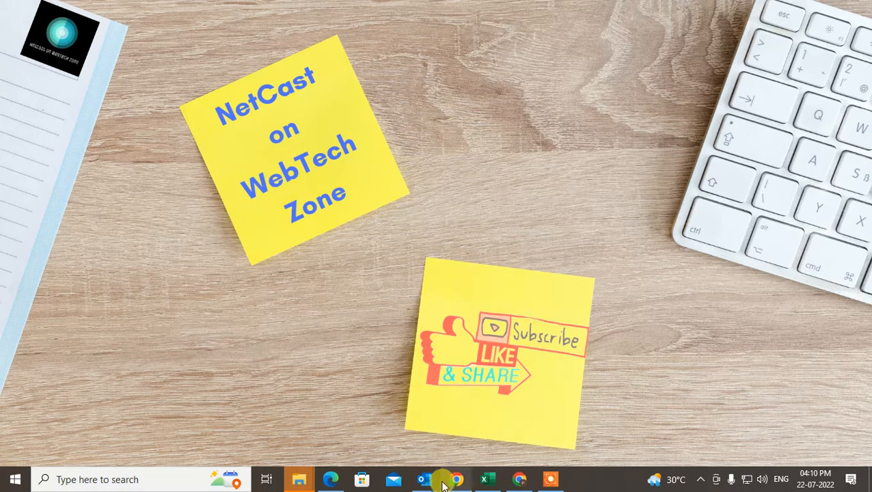
{"action": "mouse_move", "coordinate": [424, 479]}
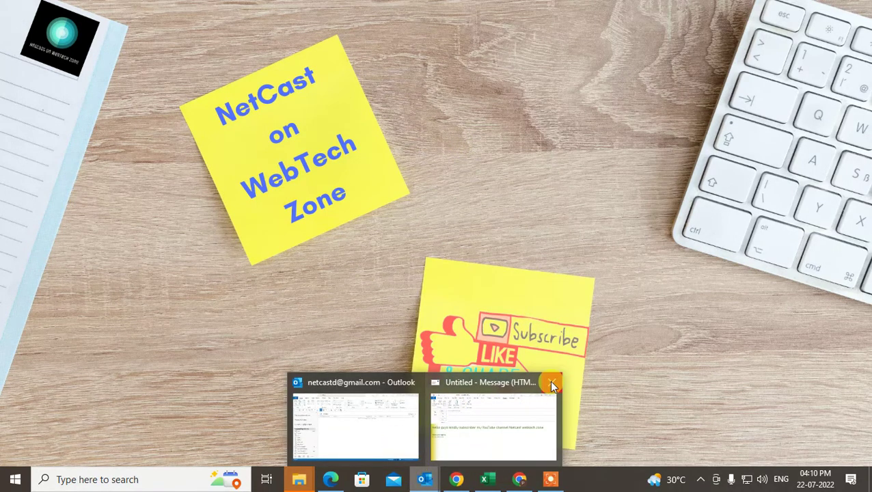
Show the Rules options on the Home ribbon for the netcast account's Inbox.
{"action": "left_click", "coordinate": [494, 418]}
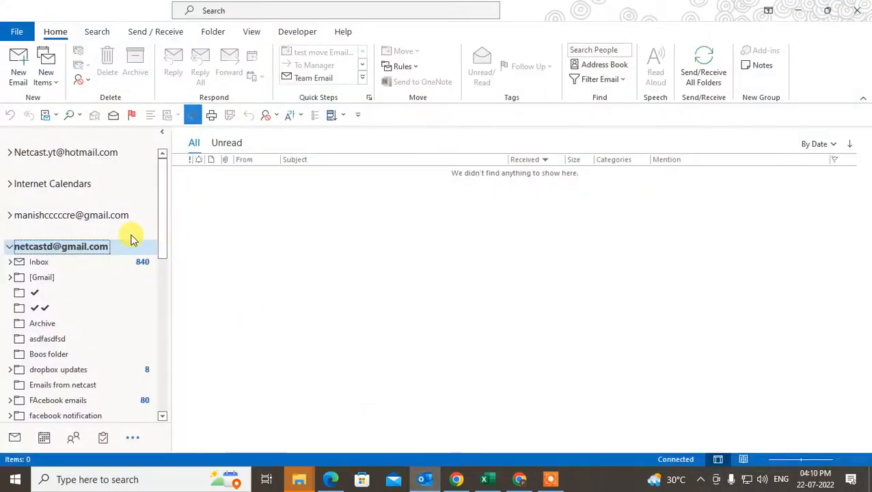
{"action": "left_click", "coordinate": [38, 263]}
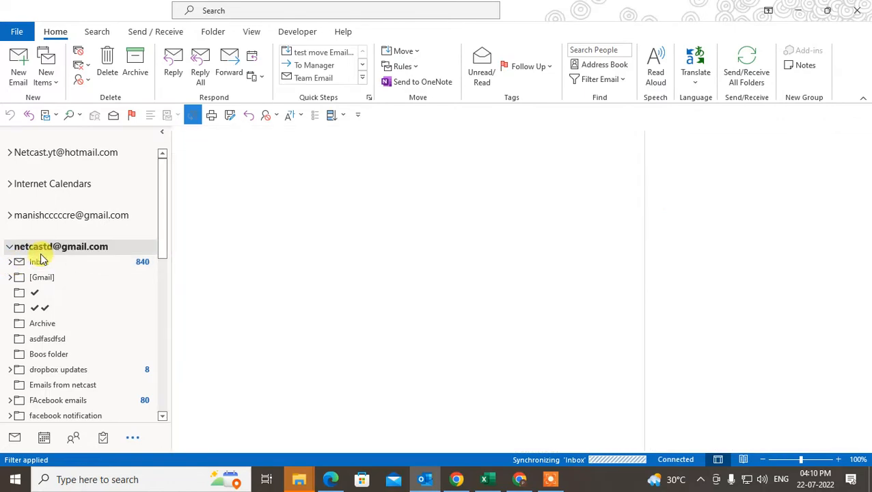
{"action": "left_click", "coordinate": [38, 262]}
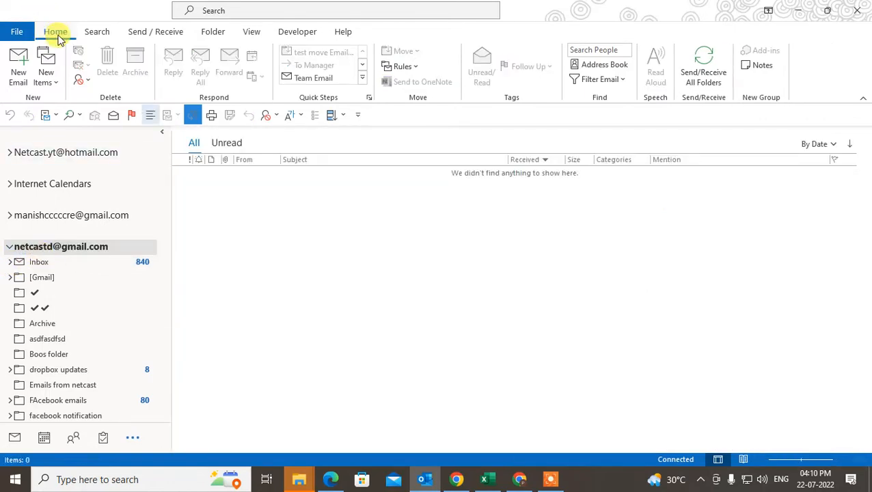
{"action": "left_click", "coordinate": [402, 66]}
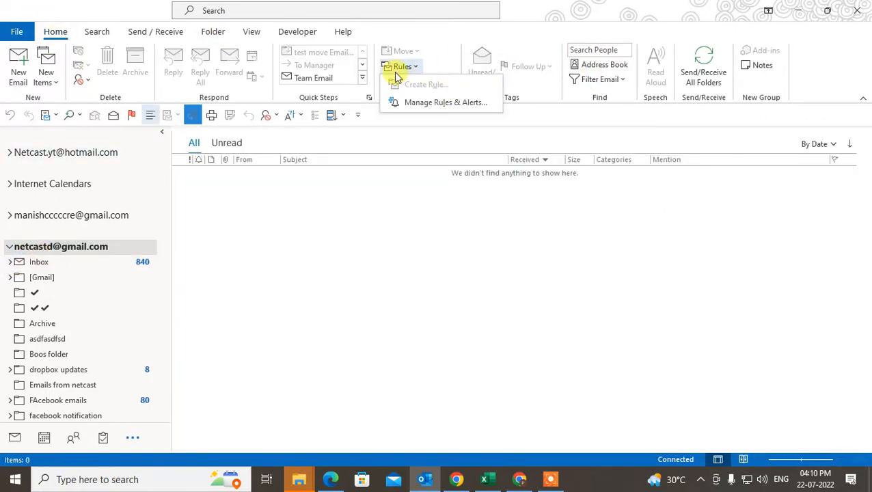
Manage Rules & Alerts and list the inboxes to apply changes to, choosing Inbox [netcast].
{"action": "left_click", "coordinate": [446, 101]}
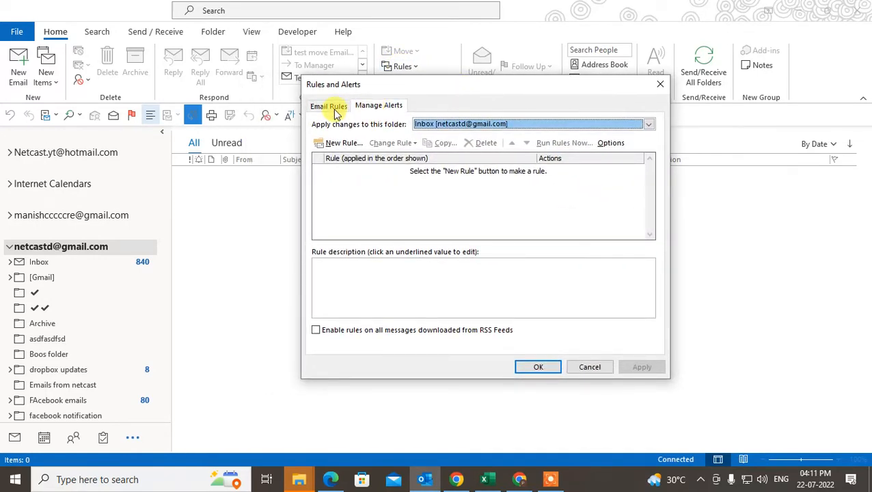
{"action": "mouse_move", "coordinate": [462, 123]}
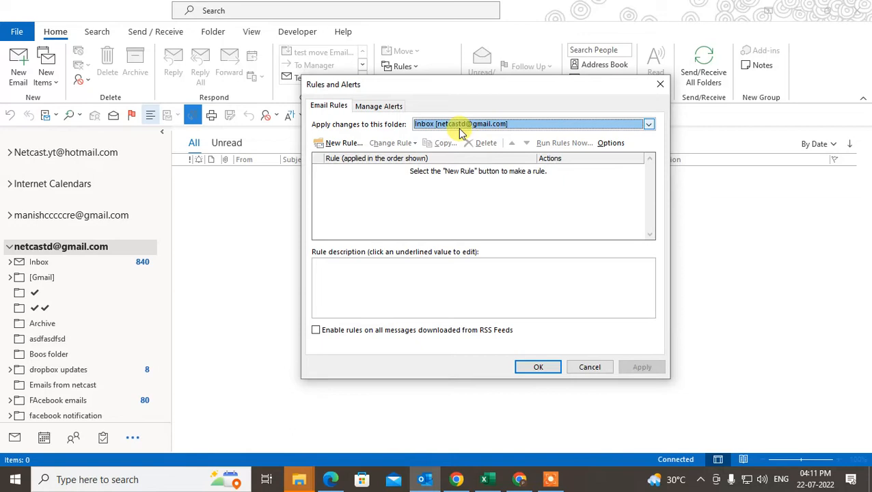
{"action": "left_click", "coordinate": [648, 123]}
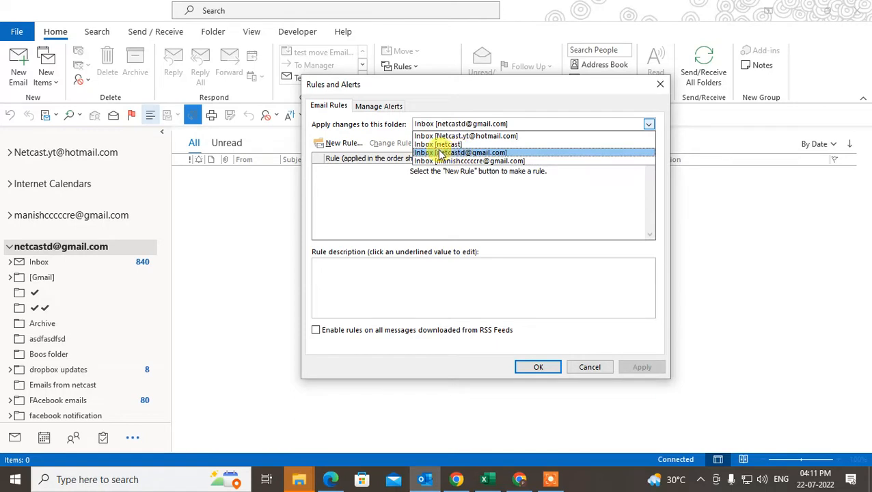
{"action": "mouse_move", "coordinate": [446, 163]}
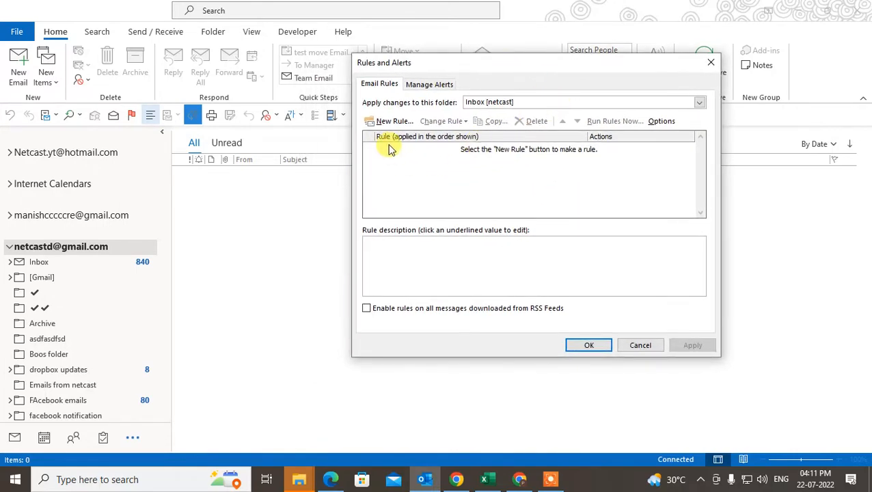
Start a new rule from the 'move messages from someone to a folder' template.
{"action": "left_click", "coordinate": [393, 120]}
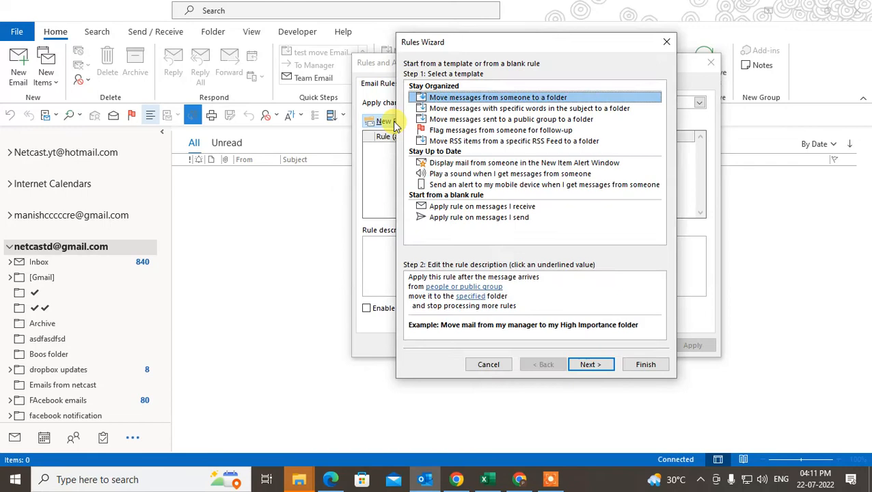
{"action": "left_click", "coordinate": [509, 119]}
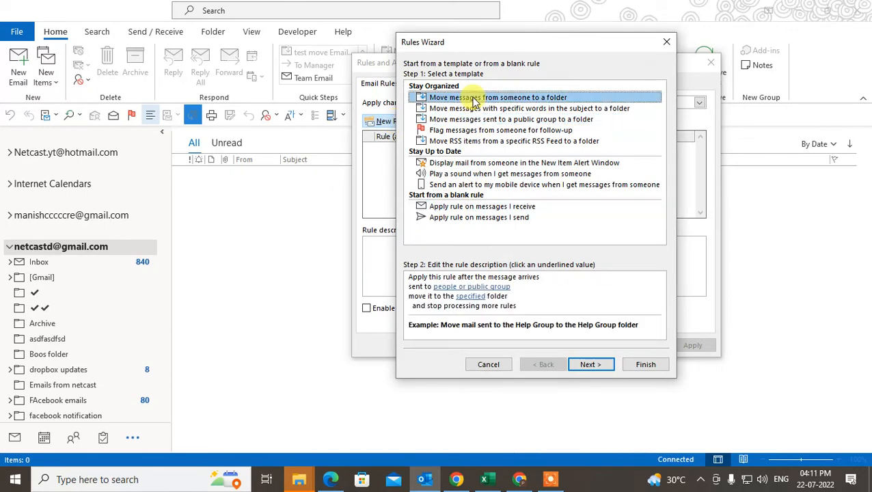
{"action": "left_click", "coordinate": [590, 364]}
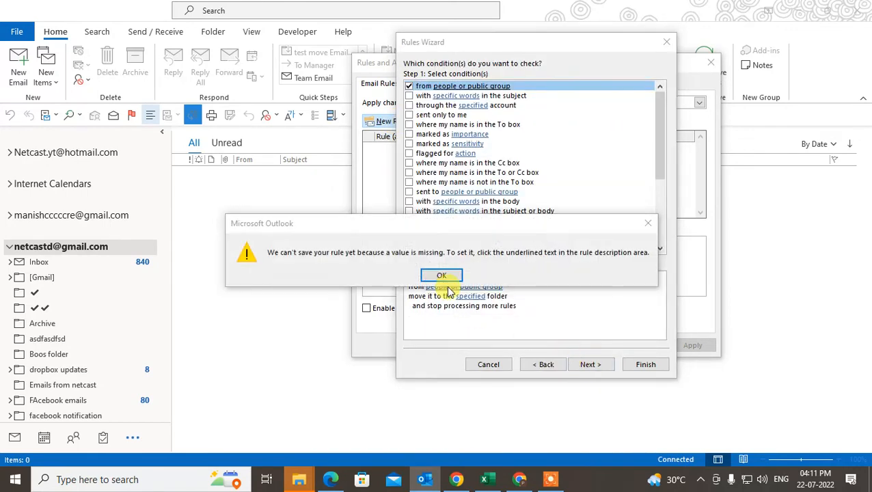
{"action": "left_click", "coordinate": [441, 275]}
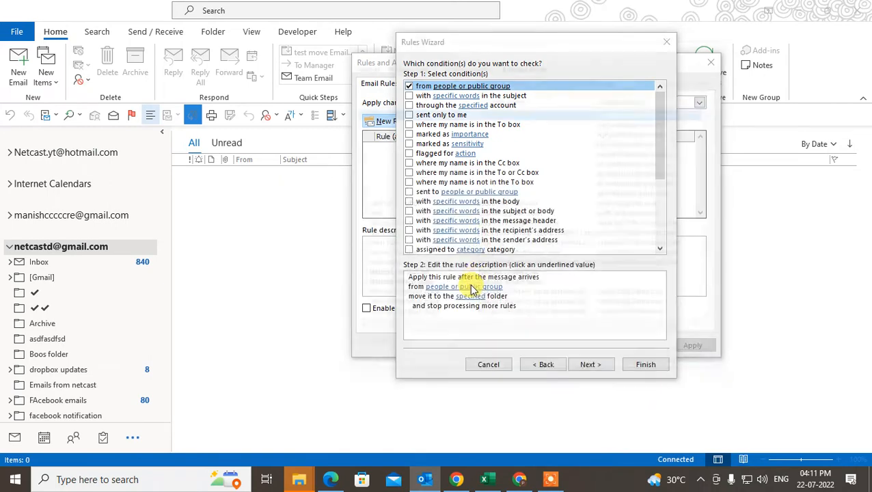
Set the chokxus.com contact as sender, target the facebook notification folder, and finish the rule.
{"action": "left_click", "coordinate": [470, 288]}
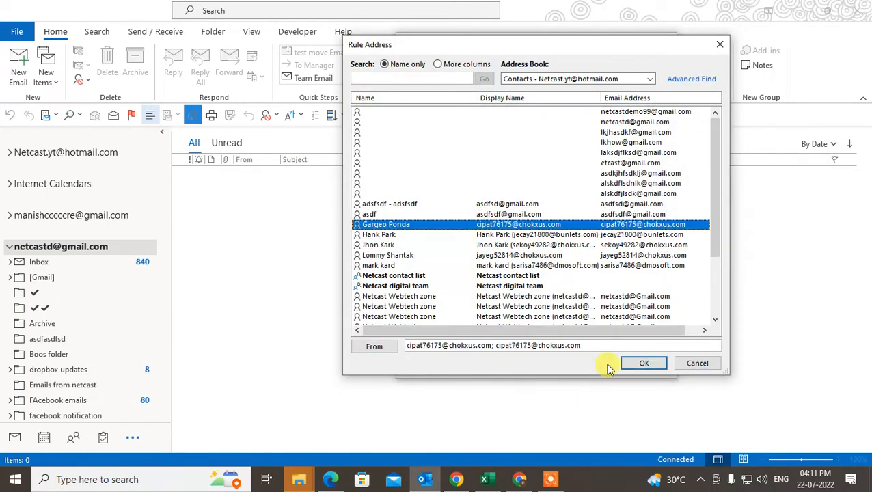
{"action": "left_click", "coordinate": [644, 364]}
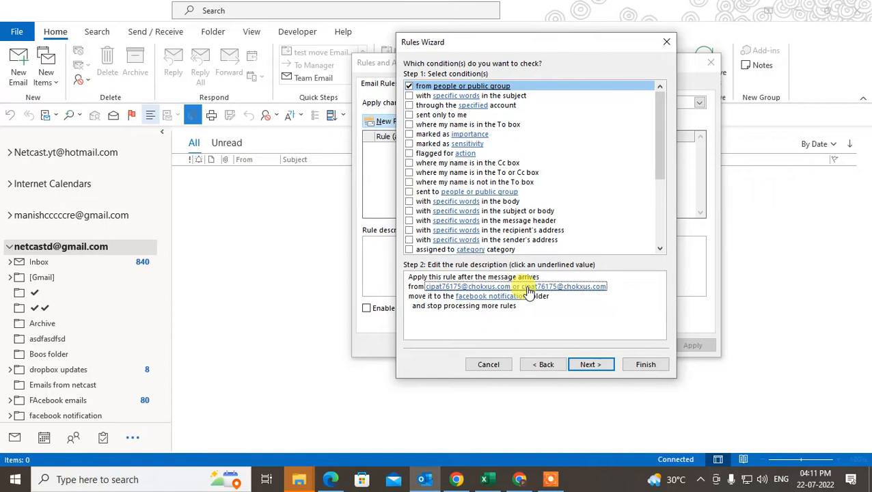
{"action": "left_click", "coordinate": [591, 364]}
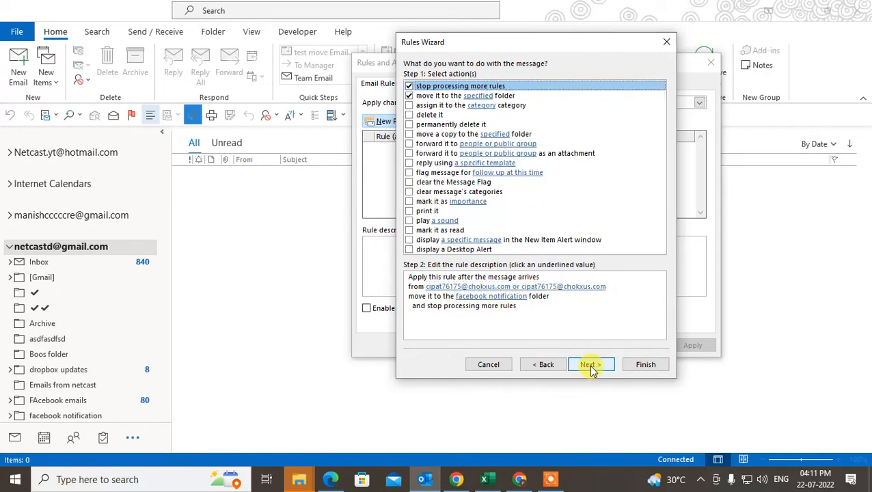
{"action": "left_click", "coordinate": [645, 363]}
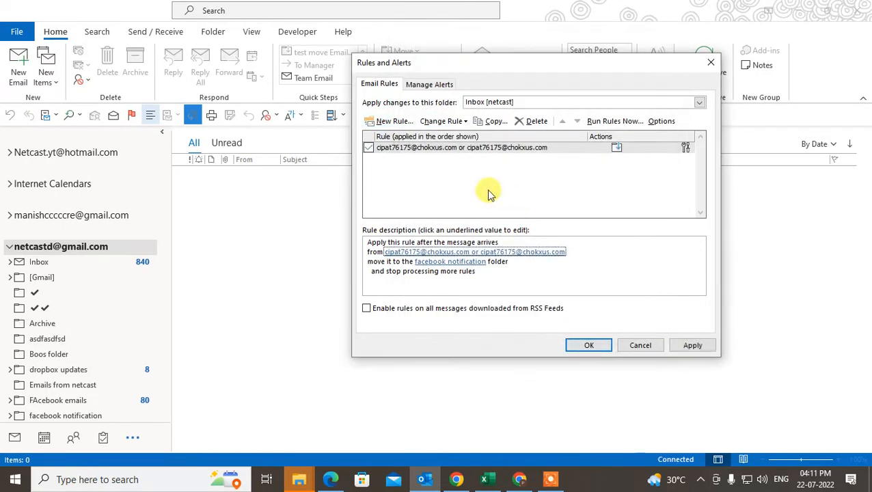
{"action": "left_click", "coordinate": [462, 147]}
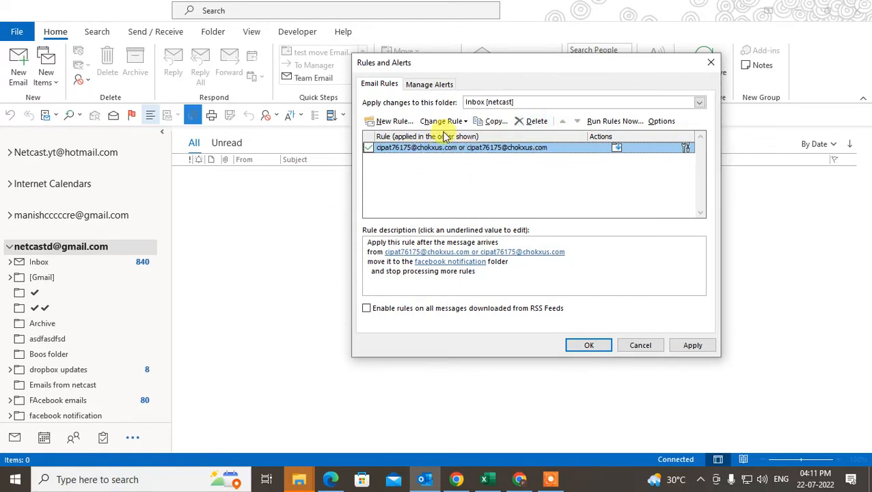
{"action": "left_click", "coordinate": [440, 121]}
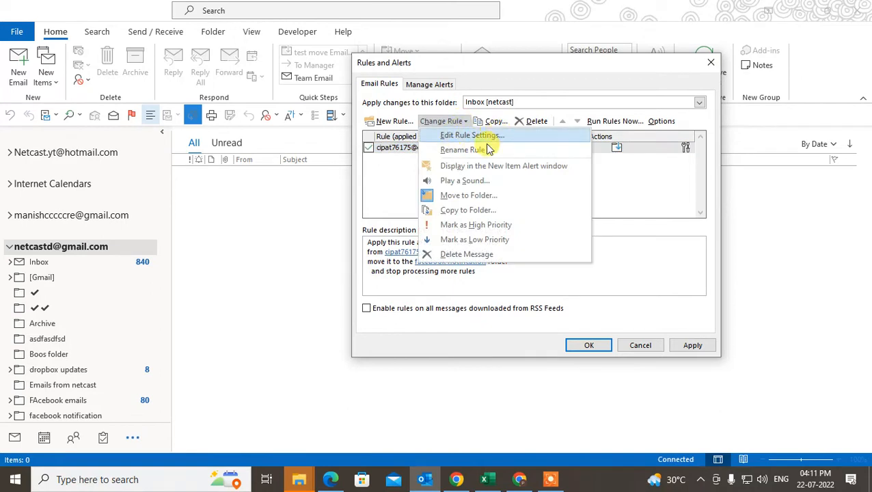
{"action": "mouse_move", "coordinate": [476, 171]}
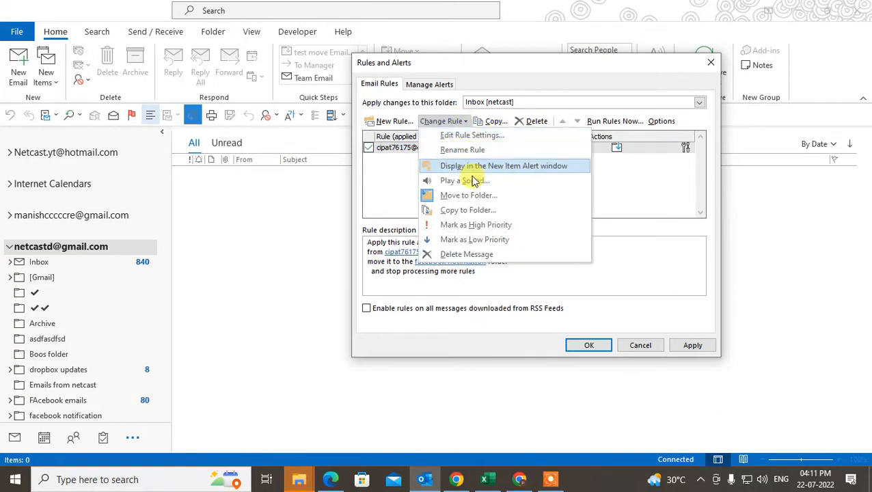
{"action": "mouse_move", "coordinate": [499, 239]}
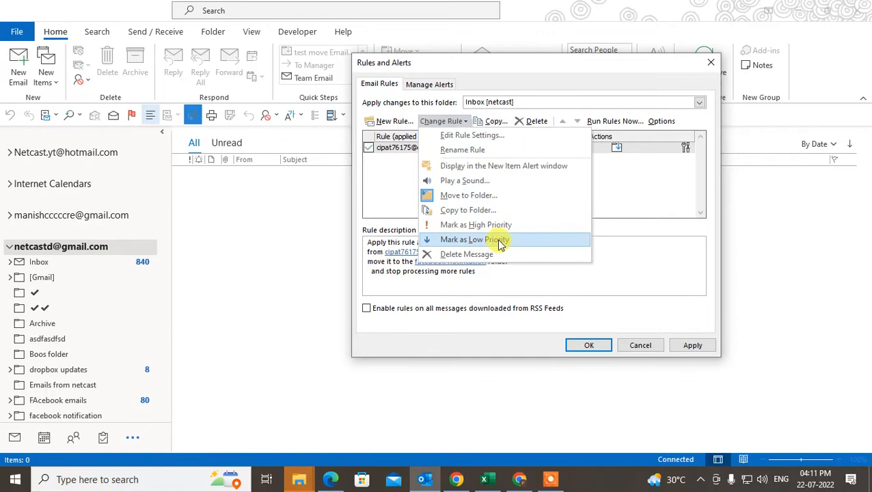
{"action": "mouse_move", "coordinate": [472, 211]}
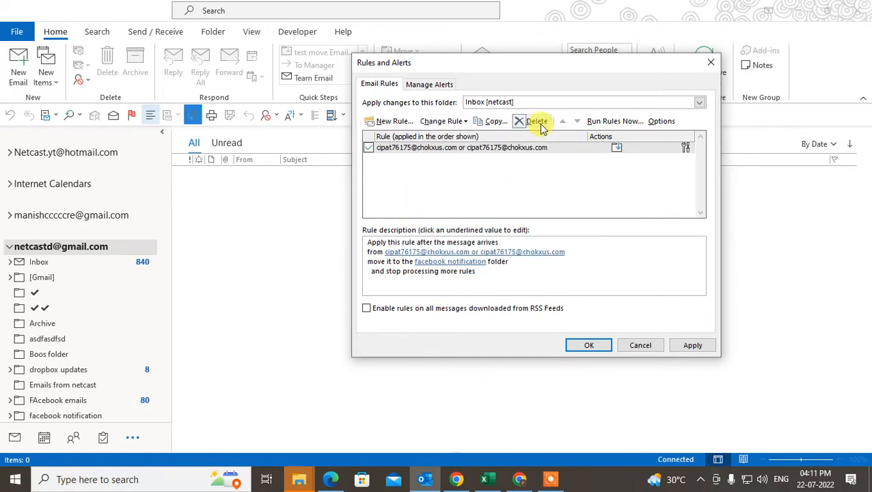
{"action": "mouse_move", "coordinate": [615, 120]}
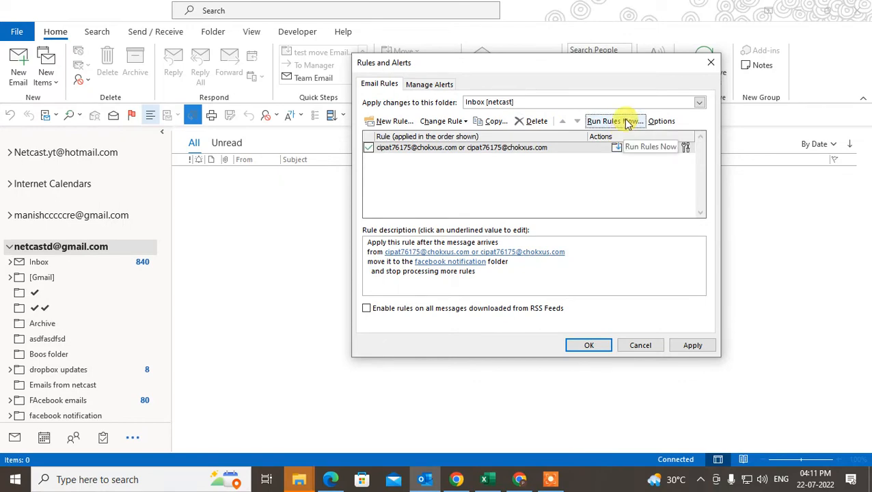
{"action": "left_click", "coordinate": [614, 120]}
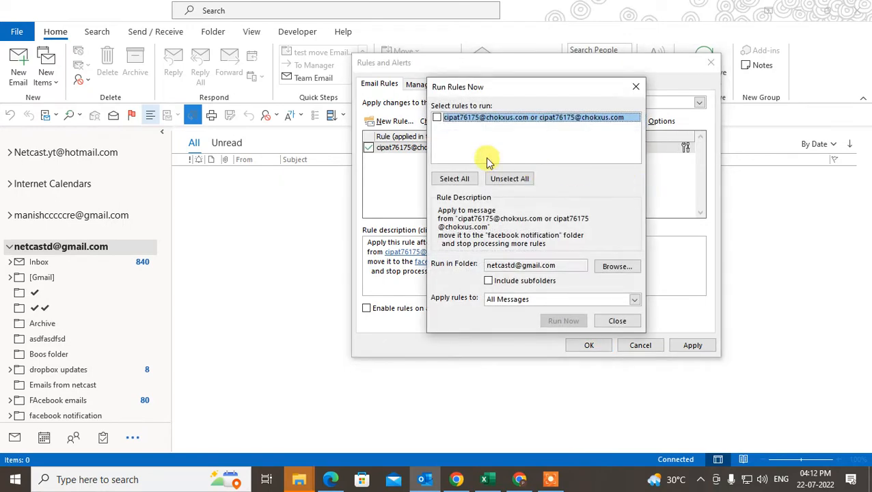
{"action": "mouse_move", "coordinate": [632, 90]}
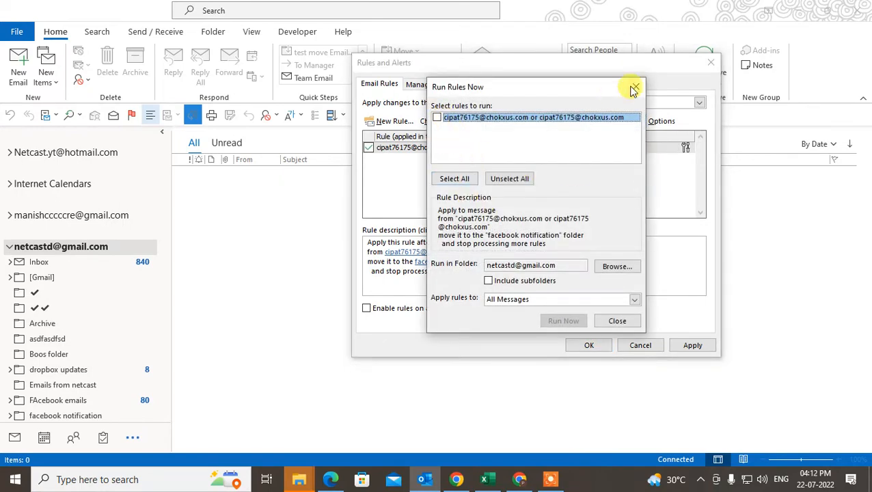
{"action": "left_click", "coordinate": [634, 89]}
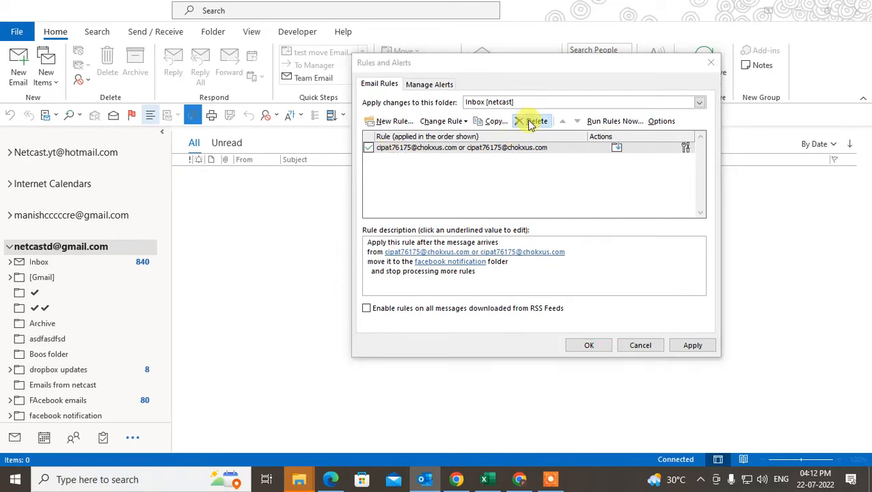
Delete the chokxus.com move rule and apply, leaving the netcast Inbox rules list empty.
{"action": "left_click", "coordinate": [536, 121]}
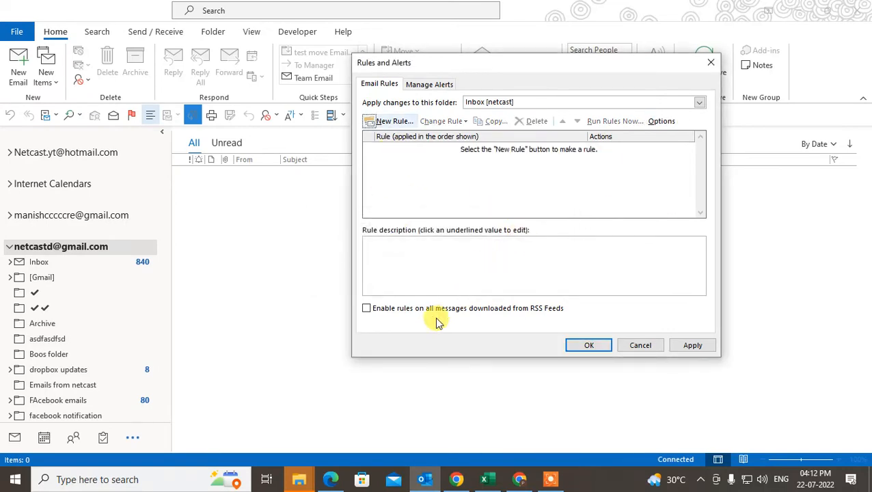
{"action": "mouse_move", "coordinate": [691, 344]}
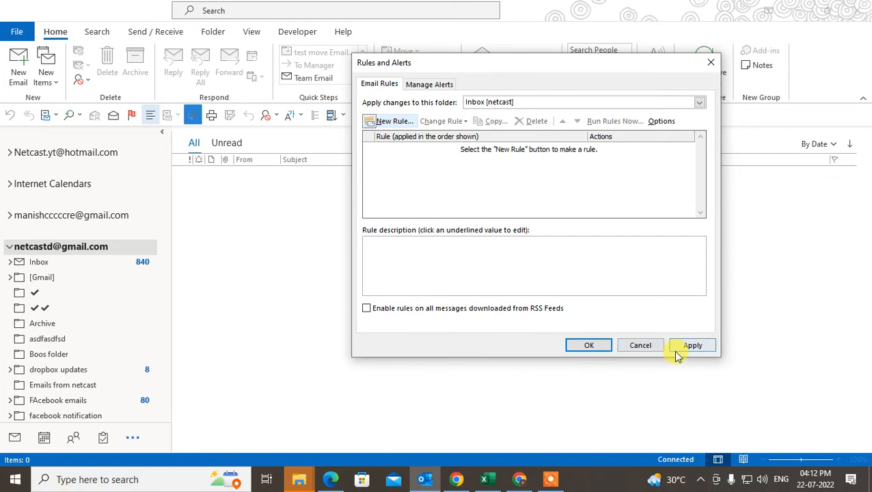
{"action": "left_click", "coordinate": [691, 345]}
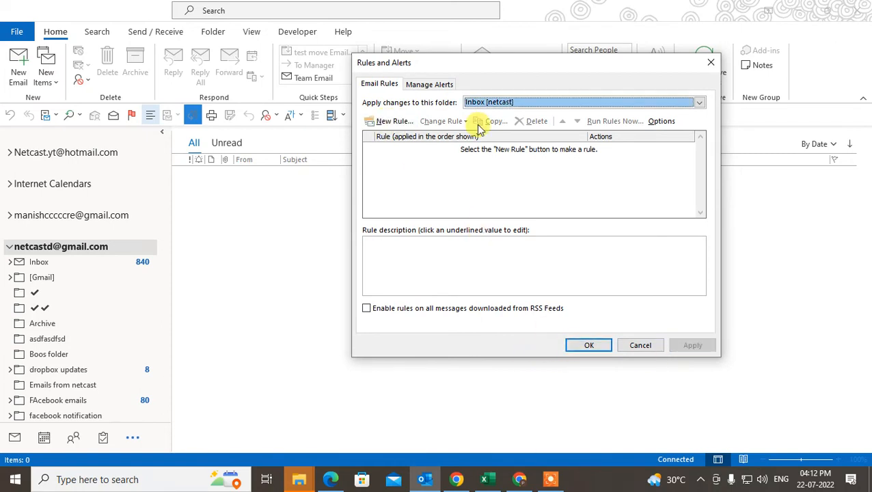
{"action": "mouse_move", "coordinate": [497, 180]}
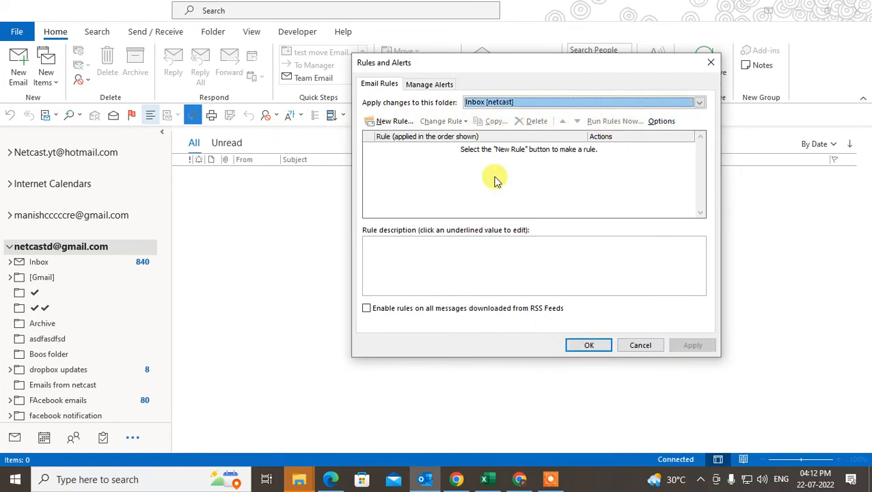